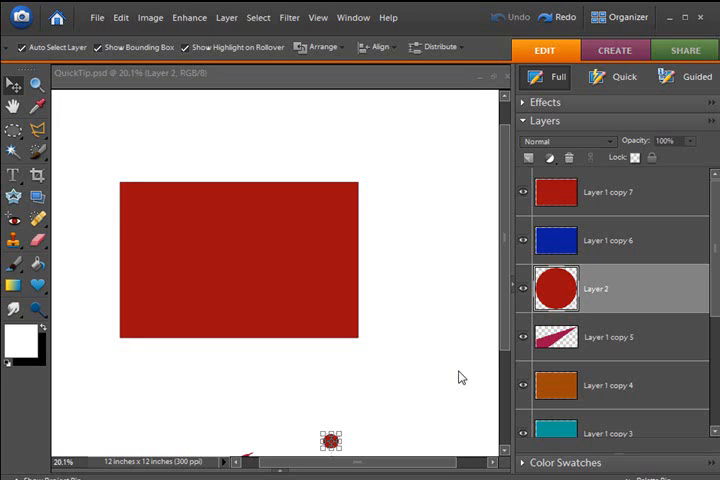
mouse_move(632, 184)
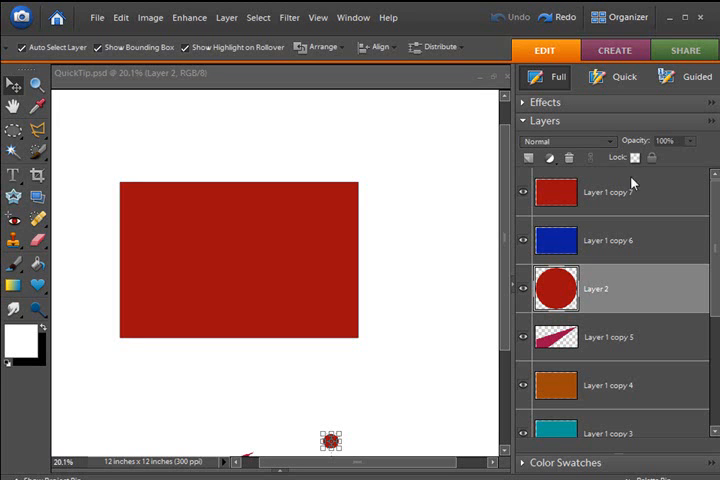
Step: Bring up the Layers palette menu to reach its Palette Options
left_click(710, 120)
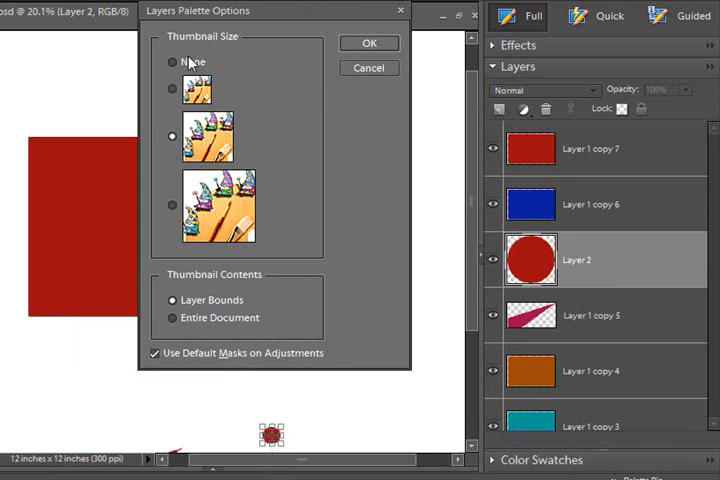
mouse_move(336, 350)
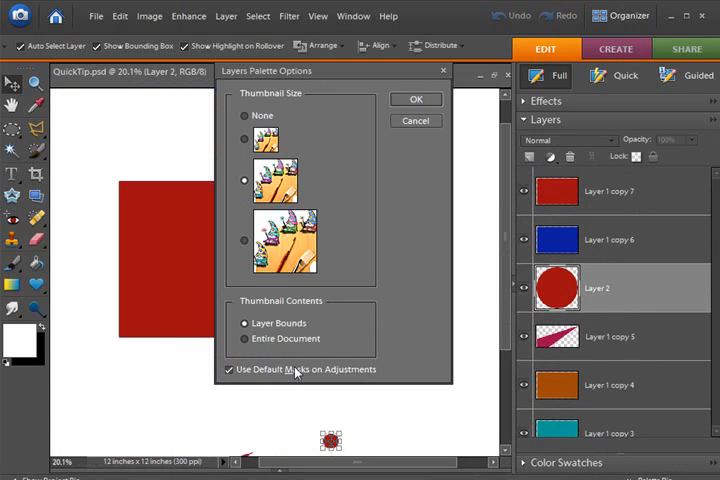
mouse_move(204, 368)
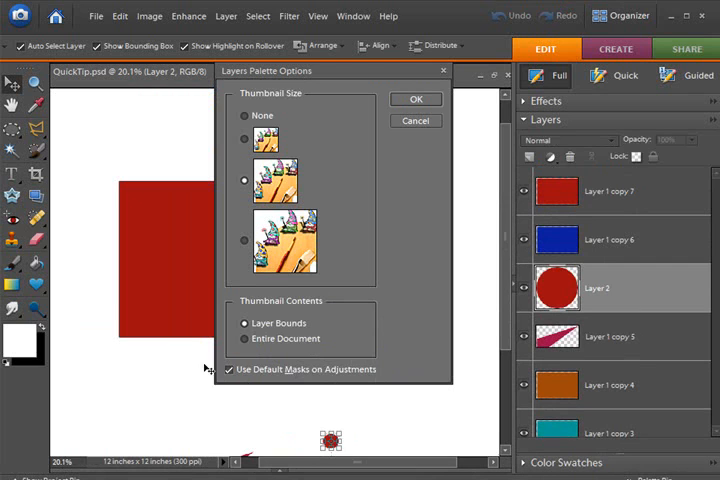
mouse_move(392, 358)
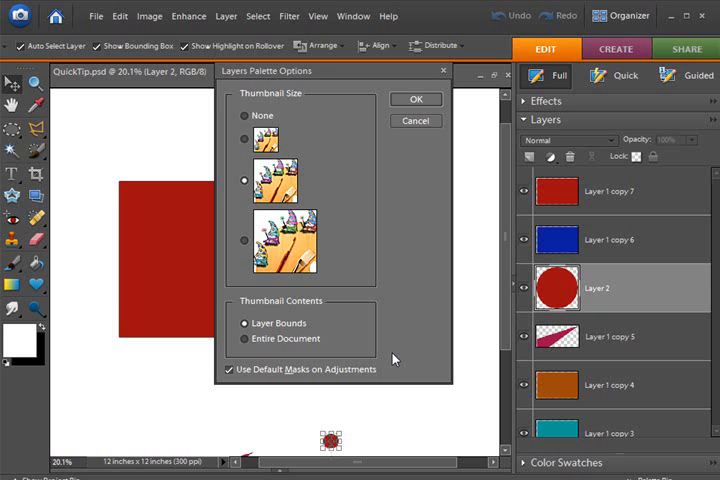
Step: Accept the palette options and add a Levels 1 adjustment layer with mask using default Levels settings
left_click(414, 100)
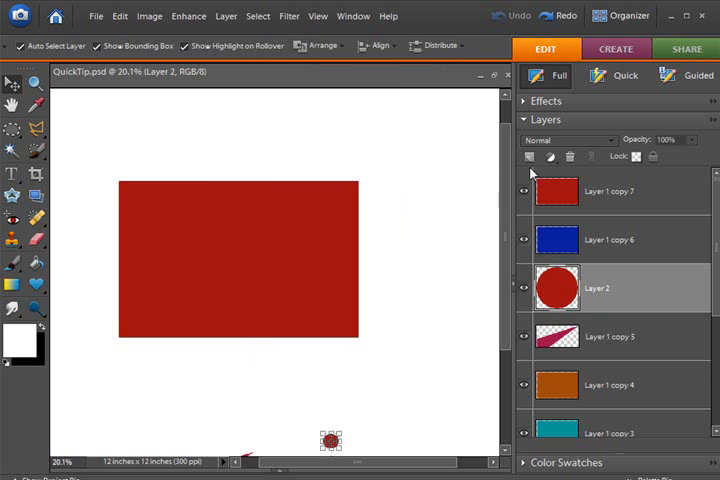
left_click(548, 156)
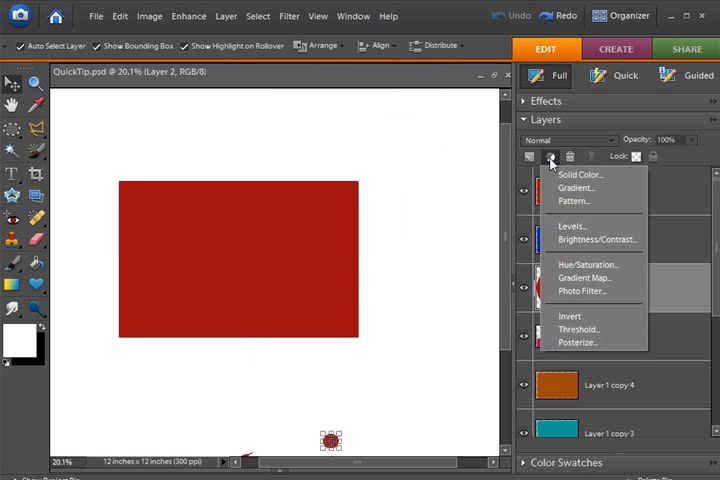
left_click(570, 224)
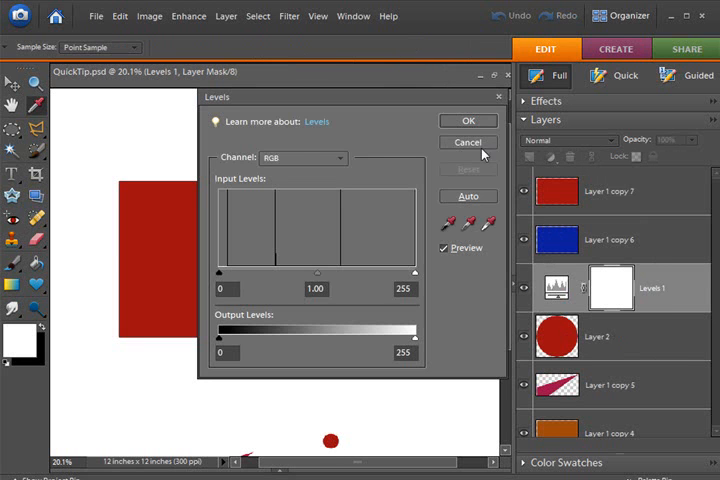
left_click(468, 142)
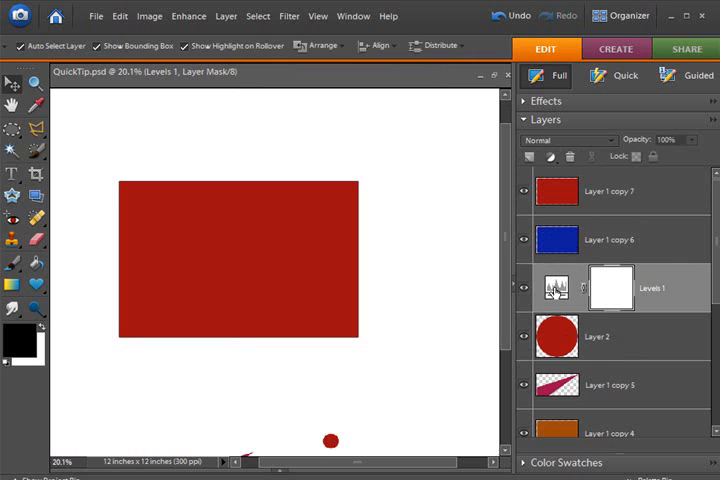
mouse_move(598, 288)
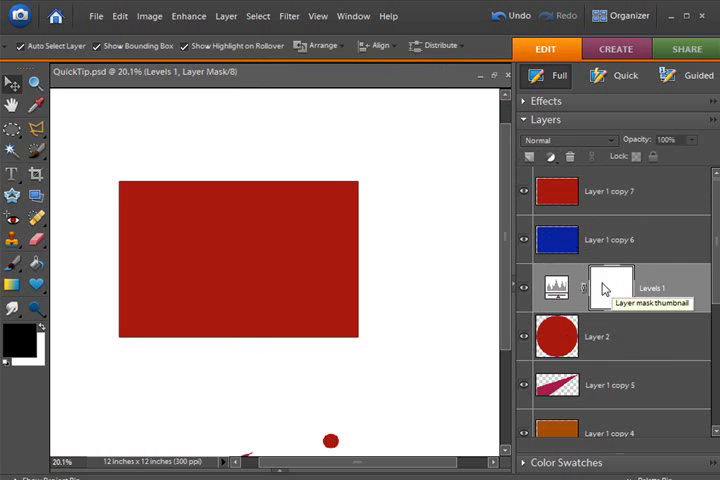
mouse_move(552, 296)
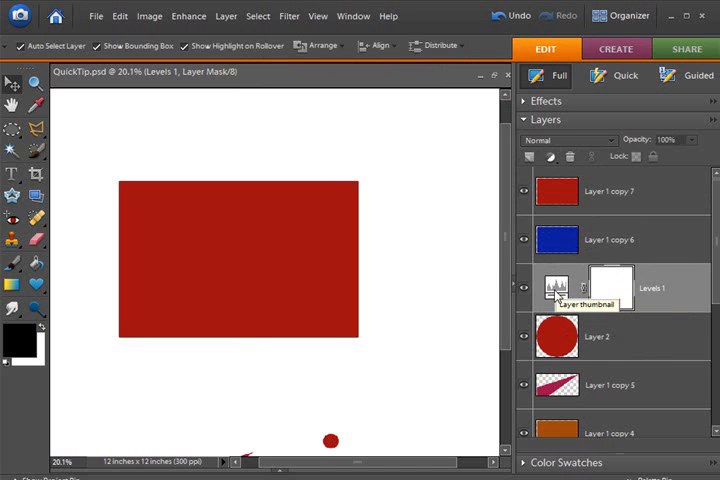
mouse_move(418, 292)
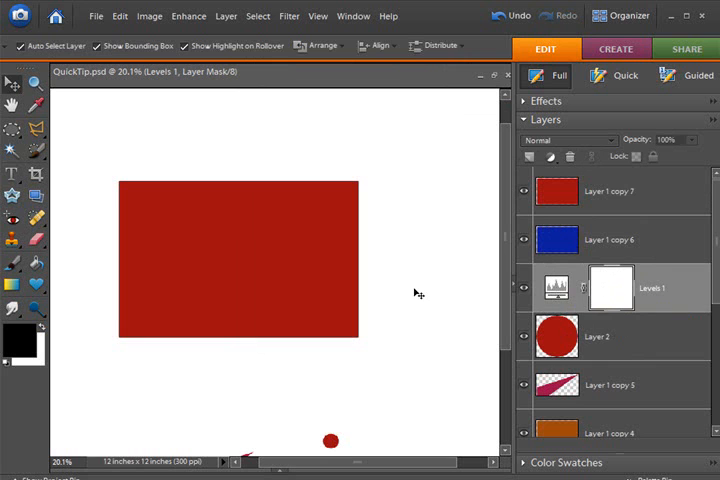
mouse_move(552, 310)
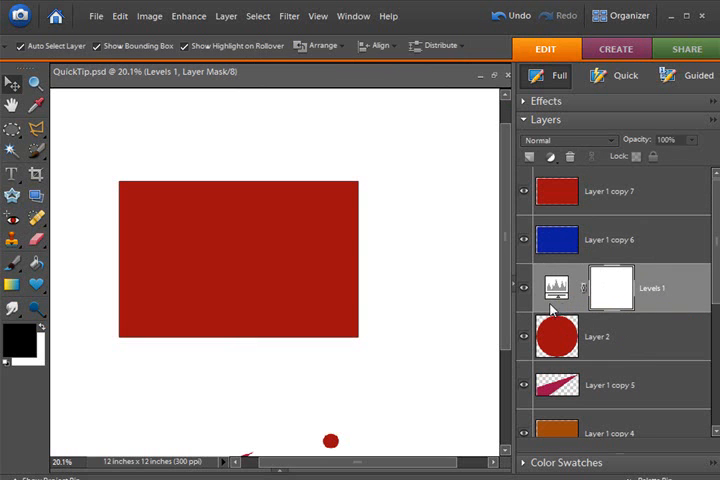
mouse_move(656, 328)
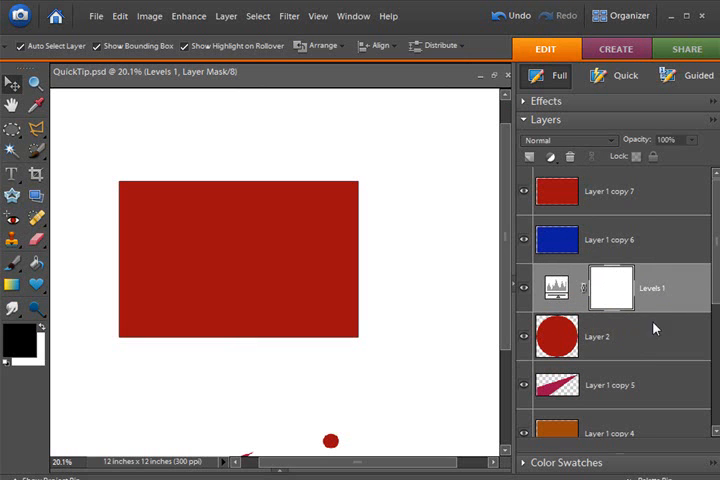
mouse_move(610, 292)
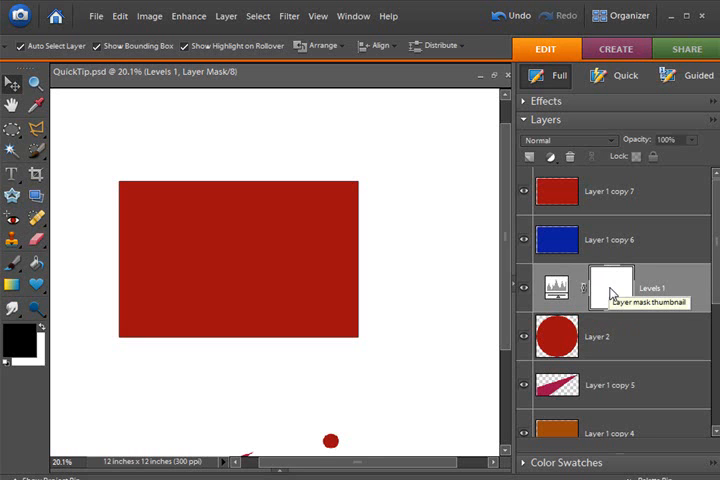
mouse_move(628, 336)
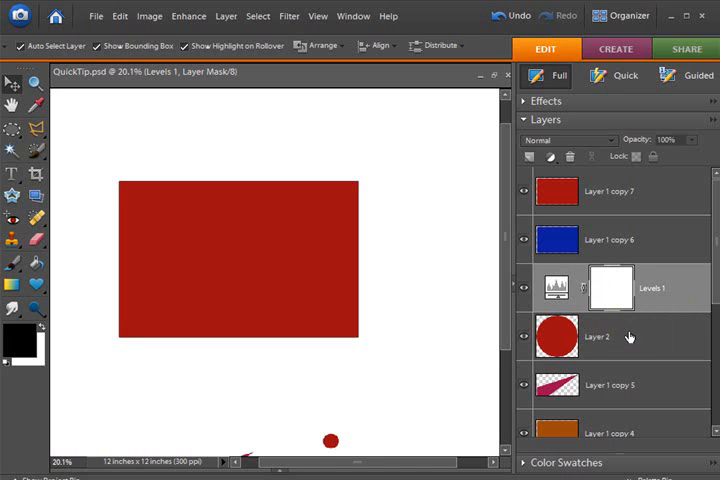
mouse_move(632, 336)
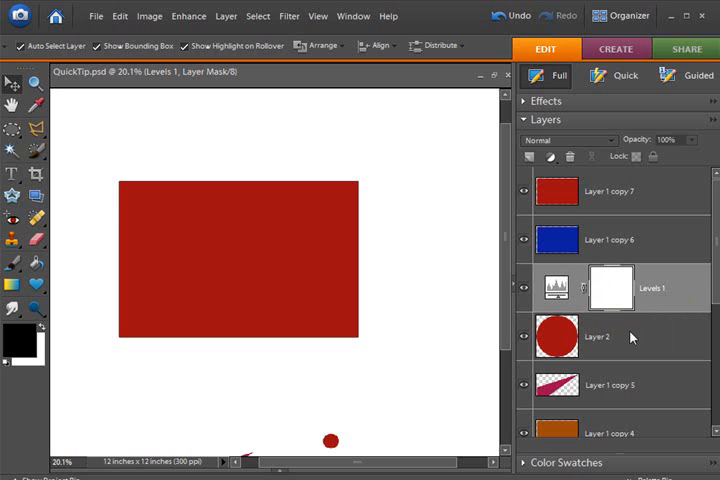
mouse_move(630, 336)
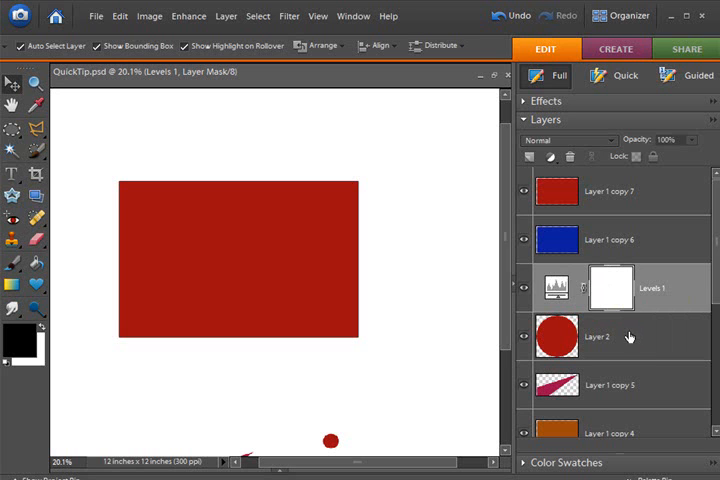
mouse_move(632, 336)
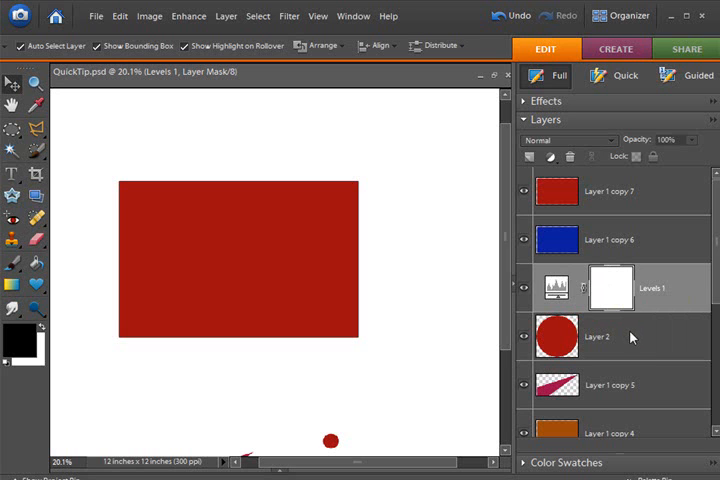
mouse_move(668, 348)
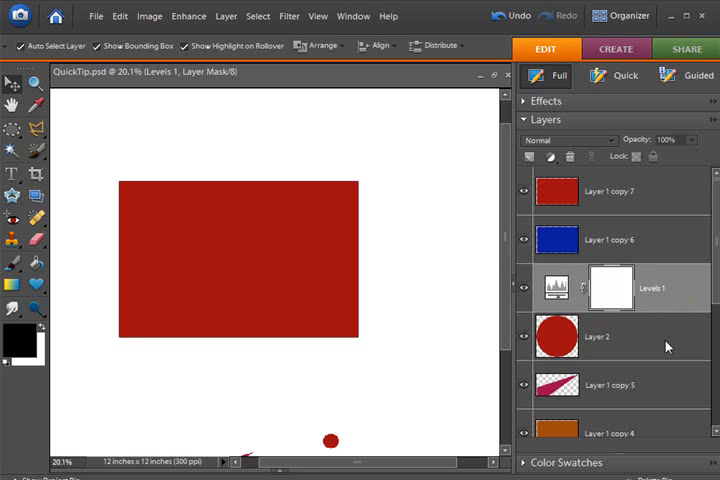
mouse_move(652, 368)
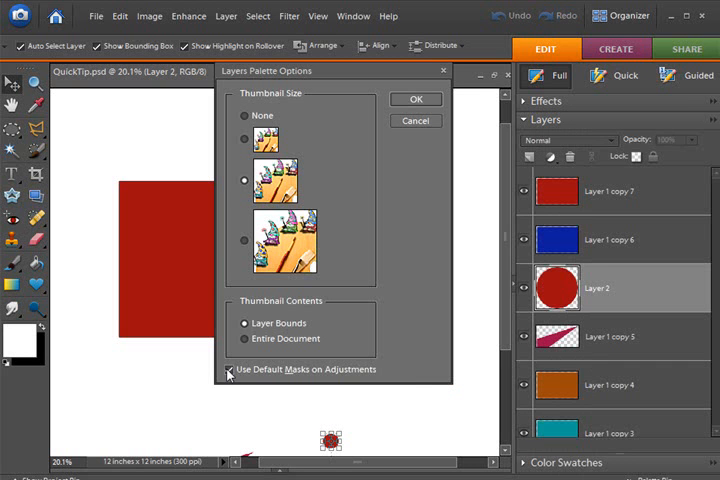
Step: Turn off default masks on adjustments and add a Levels 1 layer without a mask
left_click(228, 368)
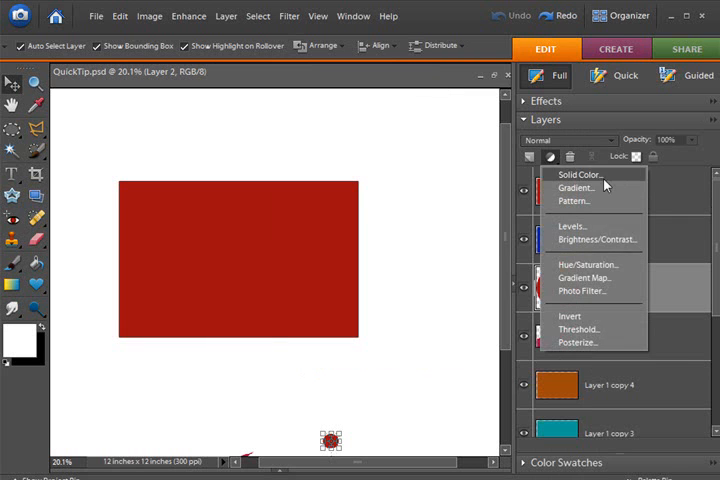
left_click(570, 224)
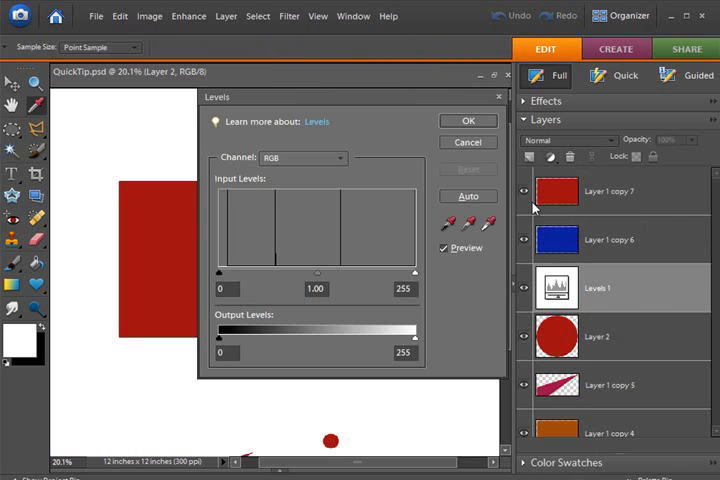
left_click(468, 120)
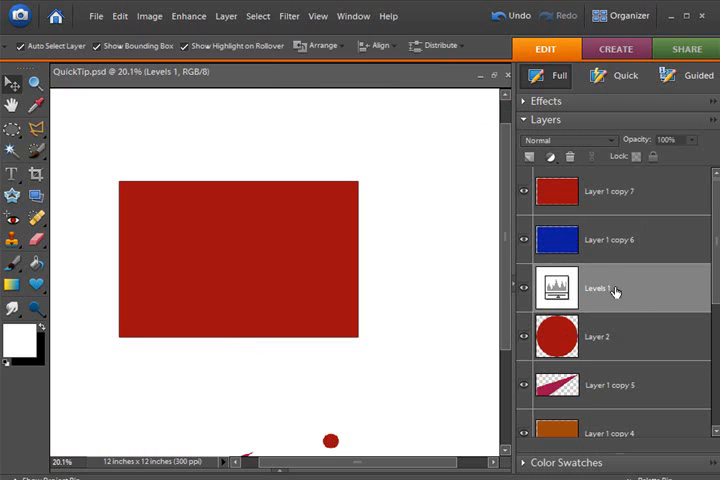
mouse_move(406, 308)
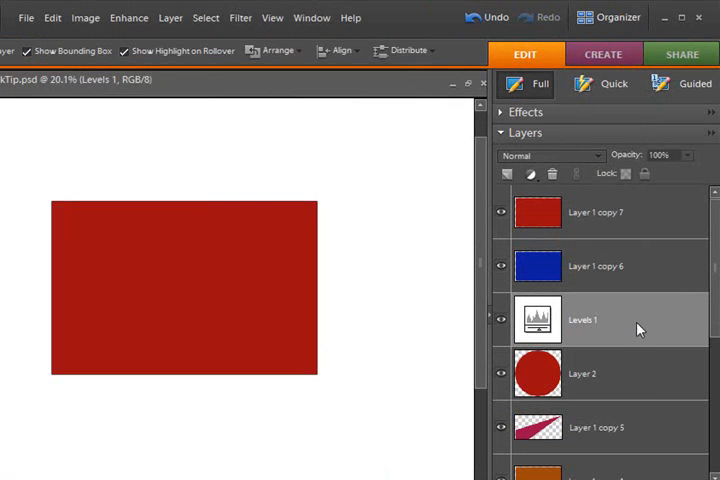
mouse_move(624, 378)
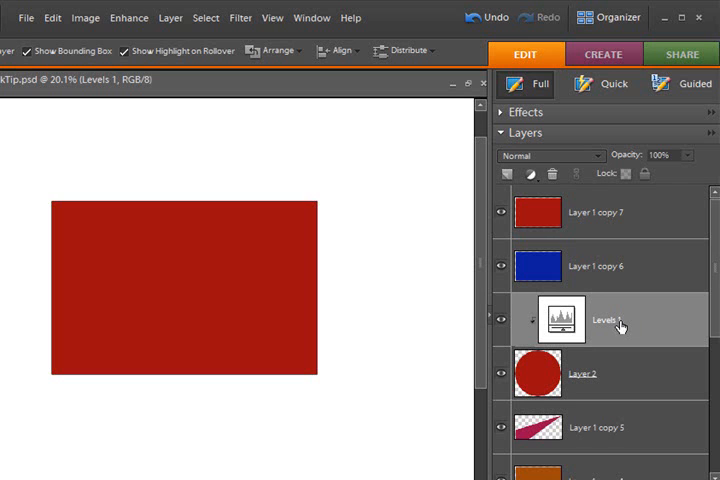
mouse_move(648, 318)
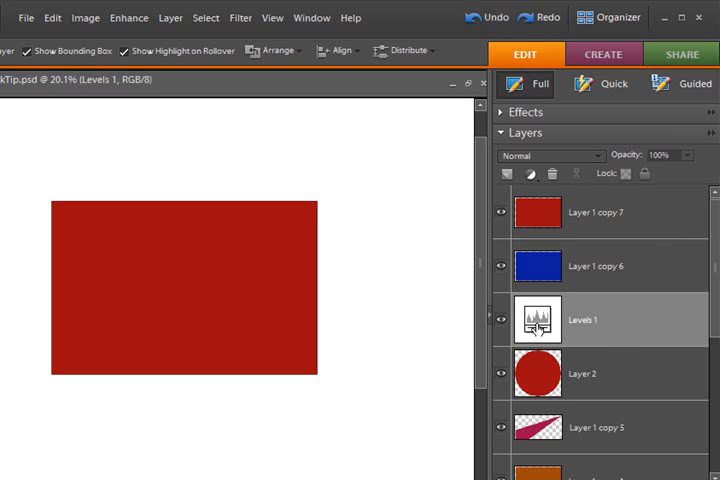
mouse_move(608, 328)
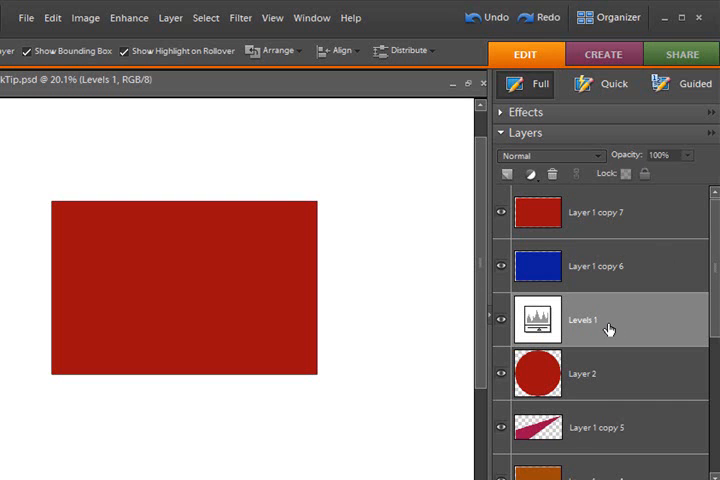
Step: Expand the Effects palette to show its effect thumbnails above the layer stack
left_click(524, 112)
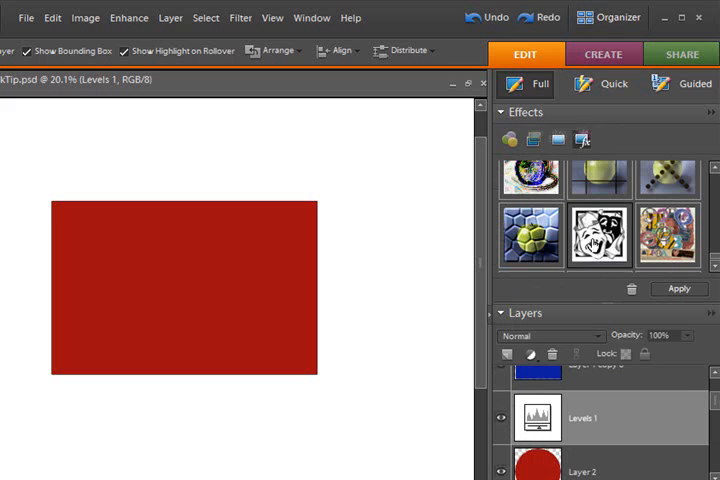
mouse_move(598, 234)
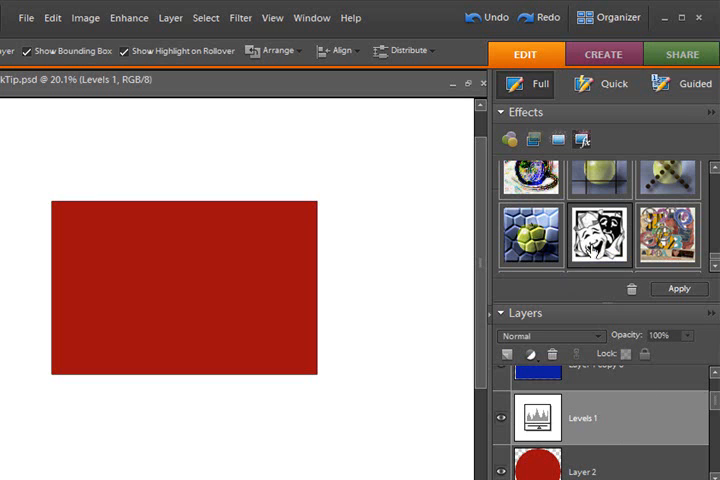
mouse_move(600, 244)
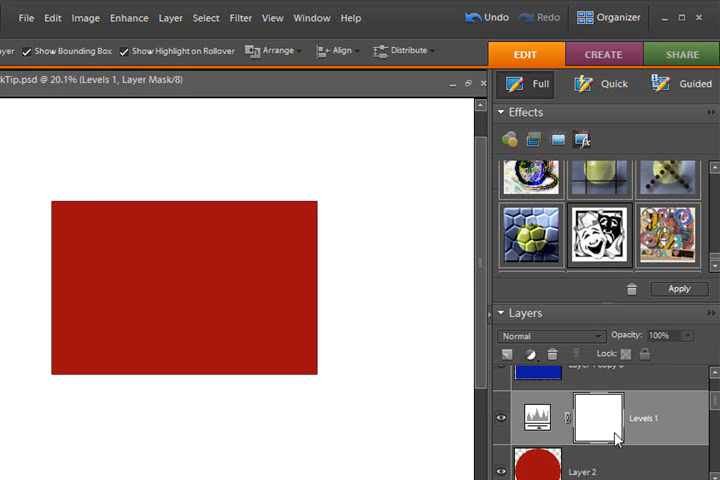
mouse_move(536, 424)
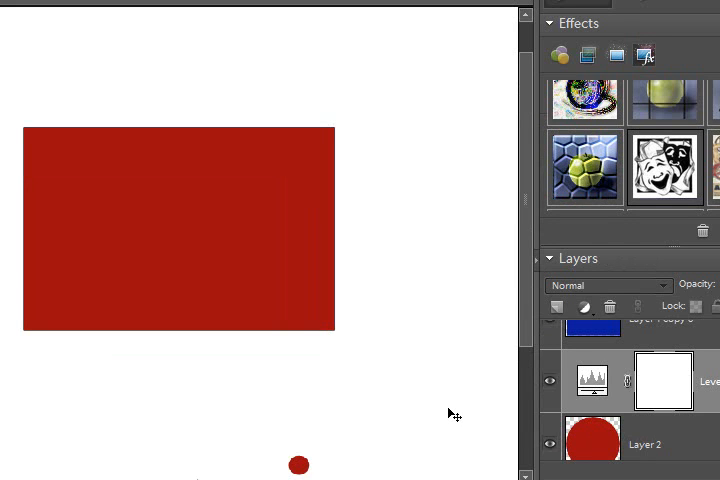
mouse_move(572, 444)
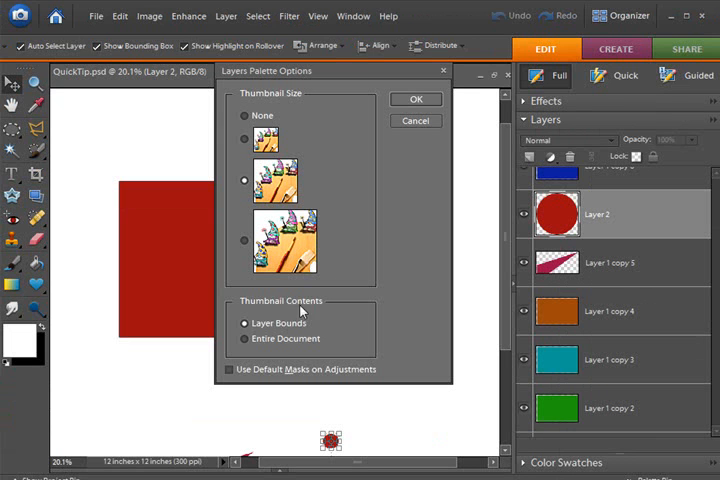
Step: Turn default masks on adjustments back on and add a masked Levels 1 layer
left_click(228, 368)
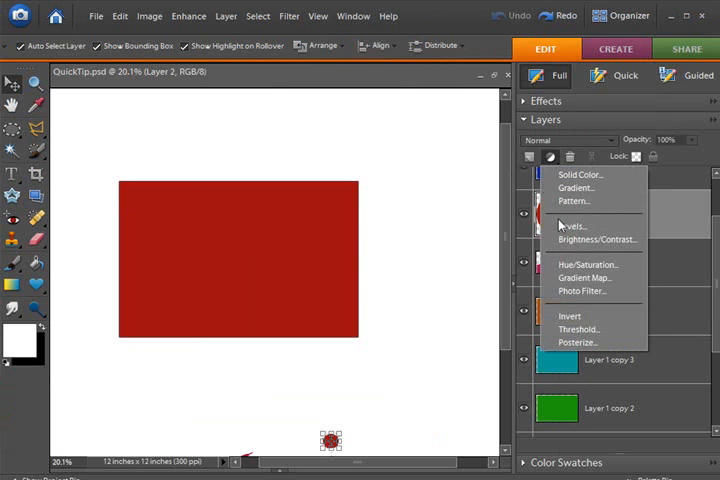
left_click(572, 224)
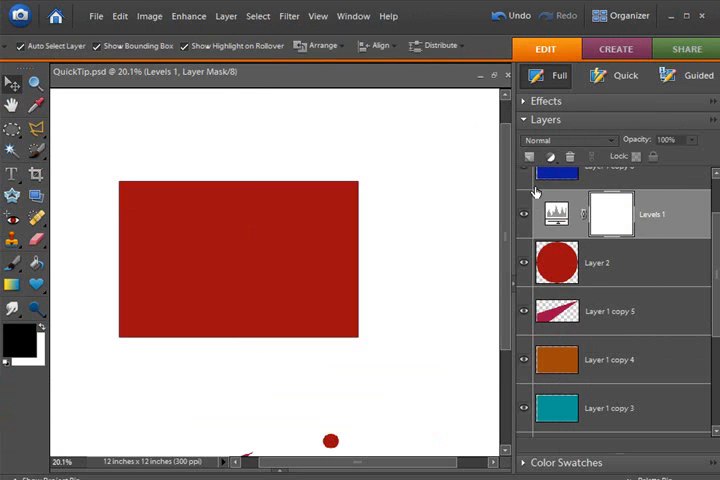
mouse_move(652, 230)
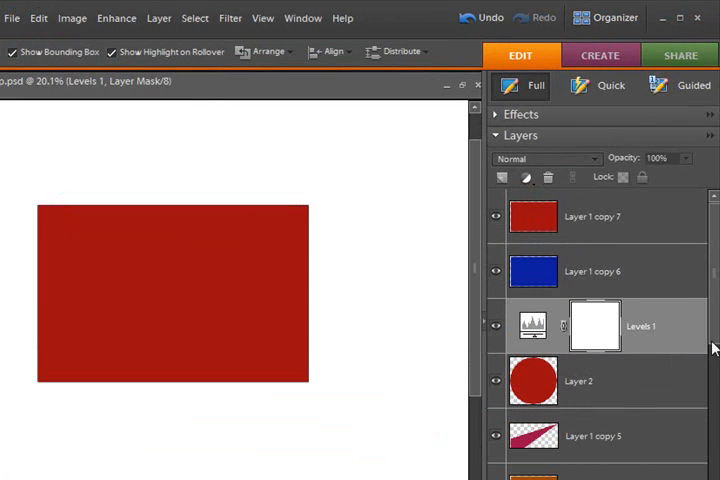
mouse_move(672, 352)
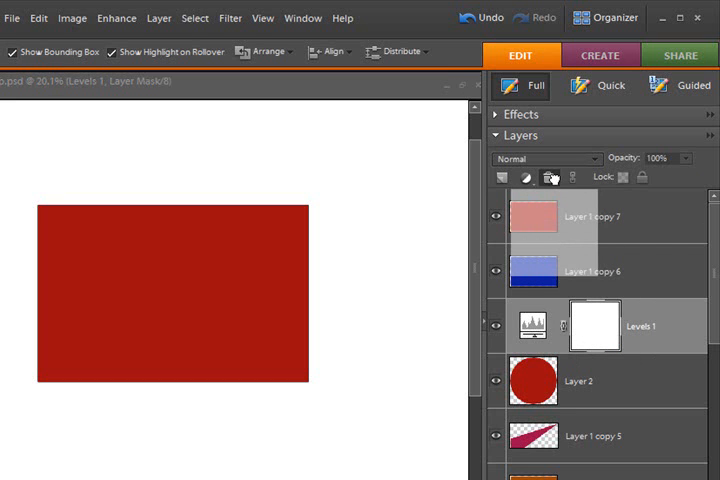
Step: Delete the Levels 1 layer mask via the trash icon and confirm the deletion
left_click(556, 176)
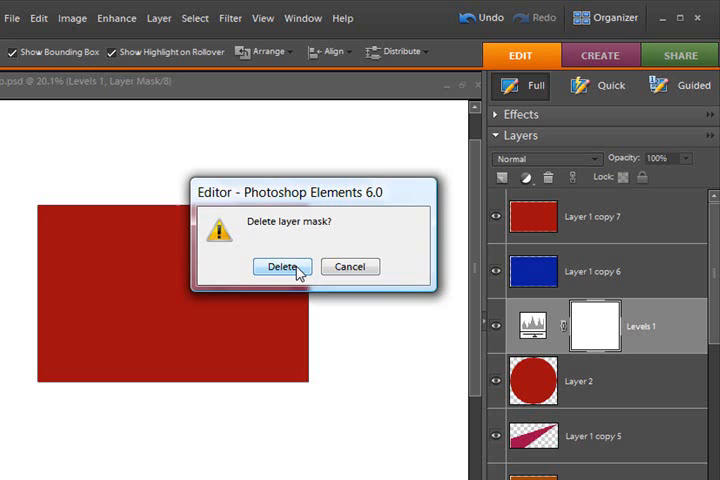
left_click(284, 266)
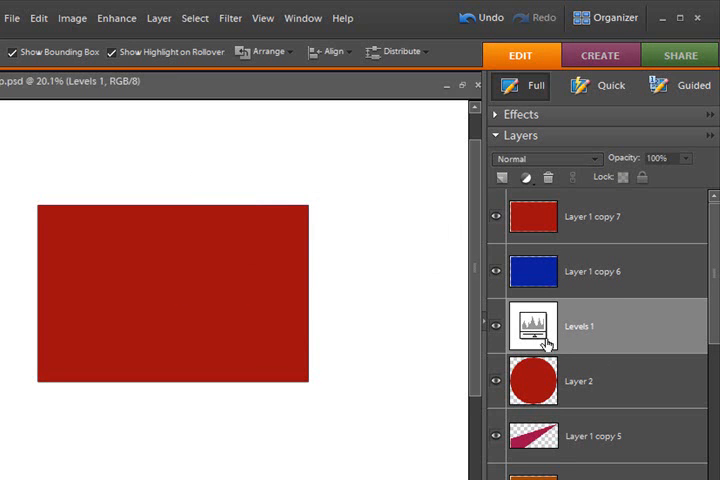
mouse_move(544, 324)
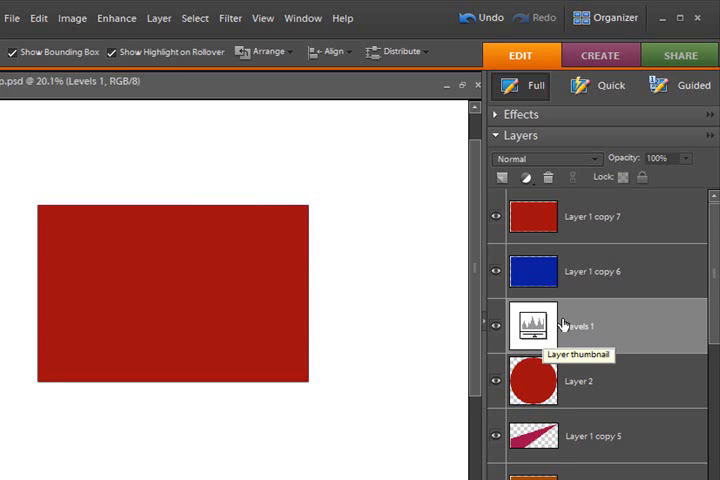
mouse_move(604, 336)
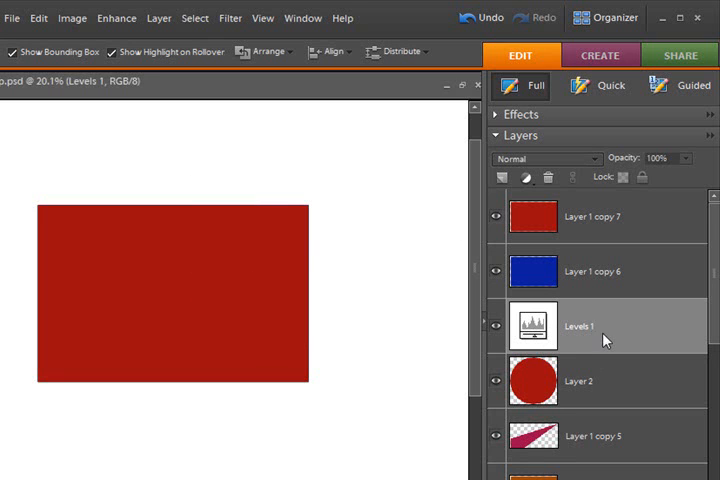
mouse_move(420, 256)
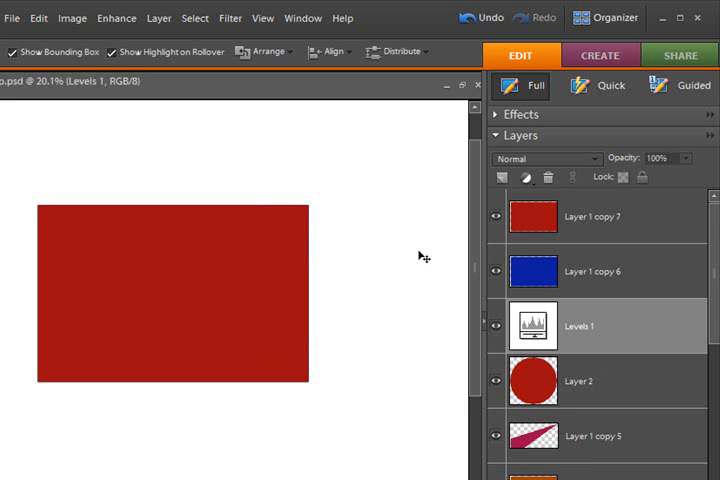